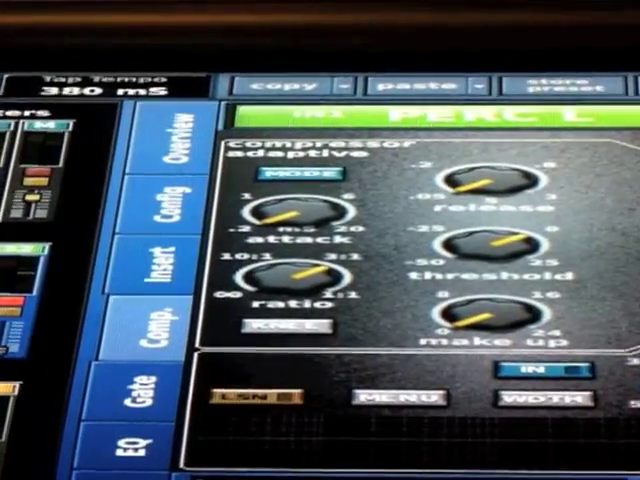
pyautogui.click(304, 176)
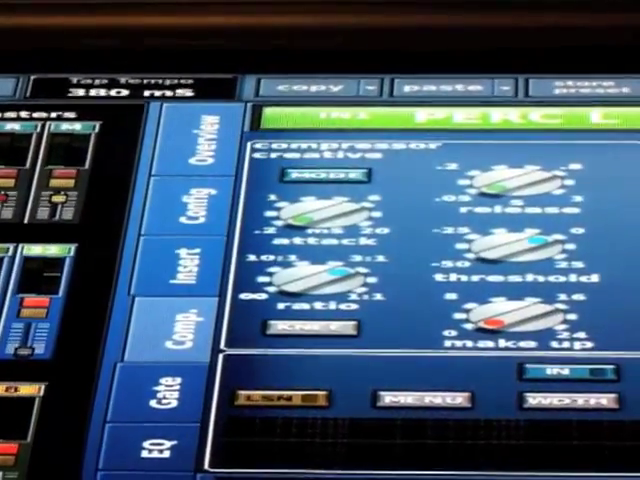
pyautogui.click(320, 174)
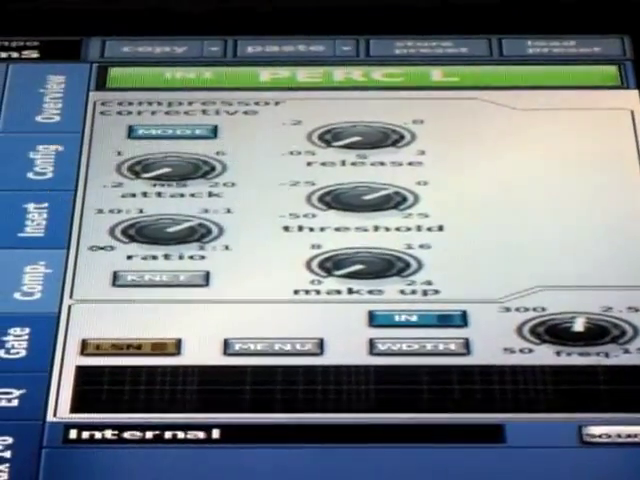
pyautogui.click(168, 132)
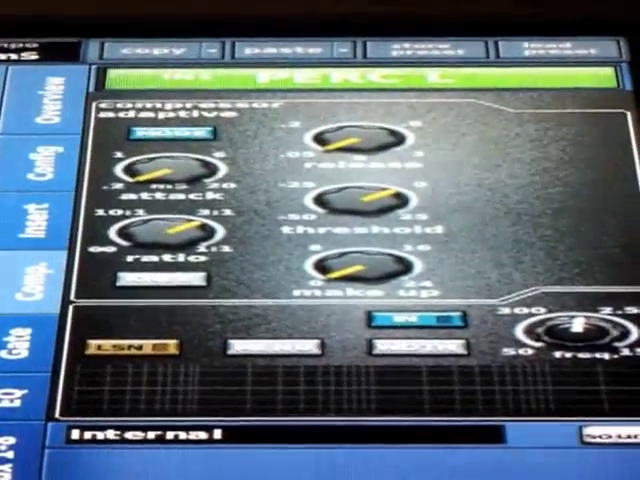